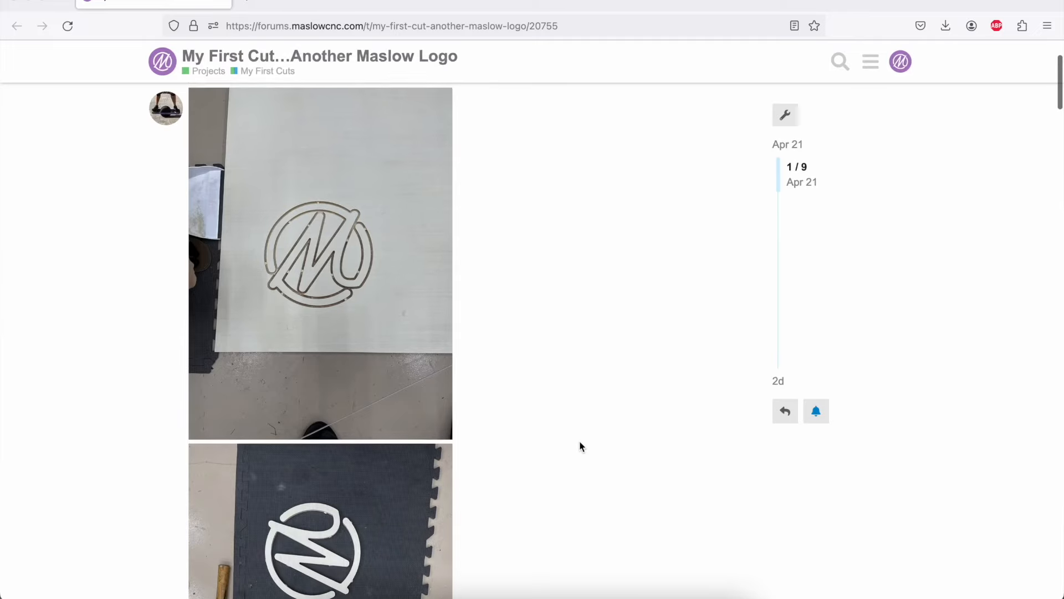
{"action": "scroll", "scroll_direction": "down", "scroll_amount": 3}
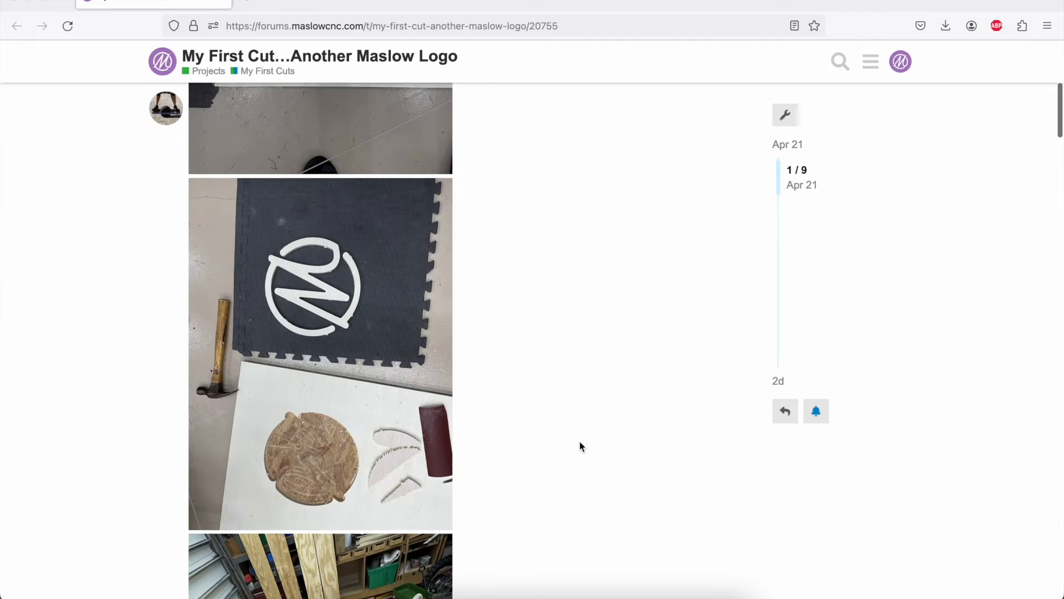
{"action": "scroll", "scroll_direction": "down", "scroll_amount": 3}
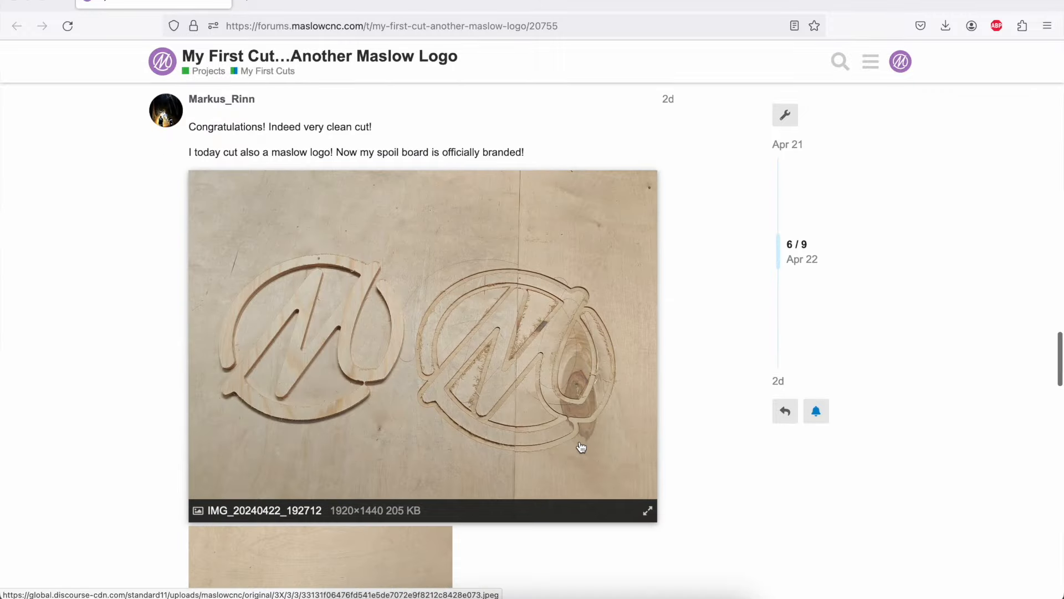
{"action": "scroll", "scroll_direction": "down", "scroll_amount": 3}
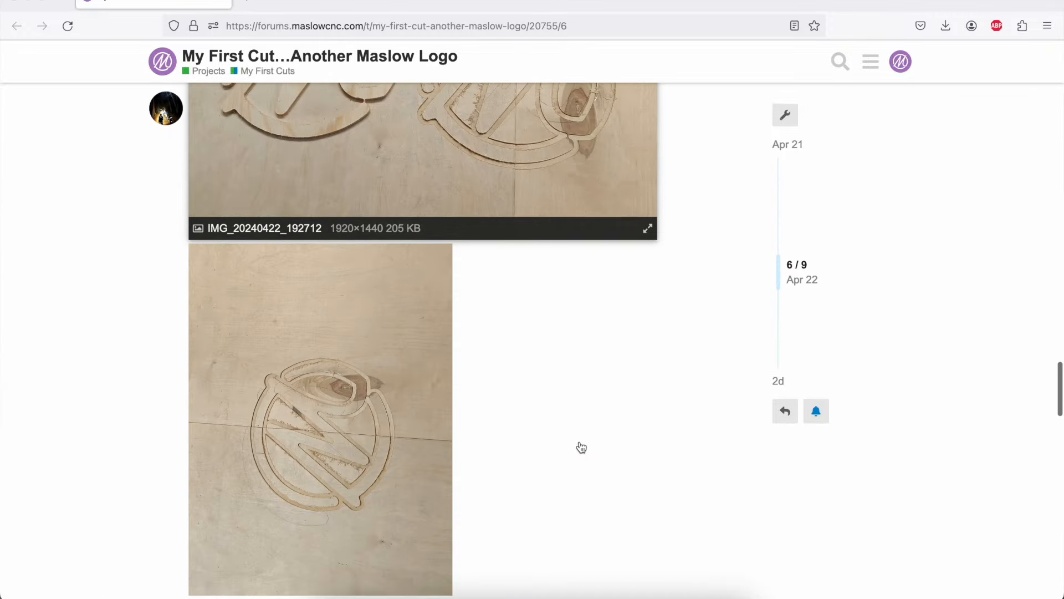
{"action": "scroll", "scroll_direction": "down", "scroll_amount": 3}
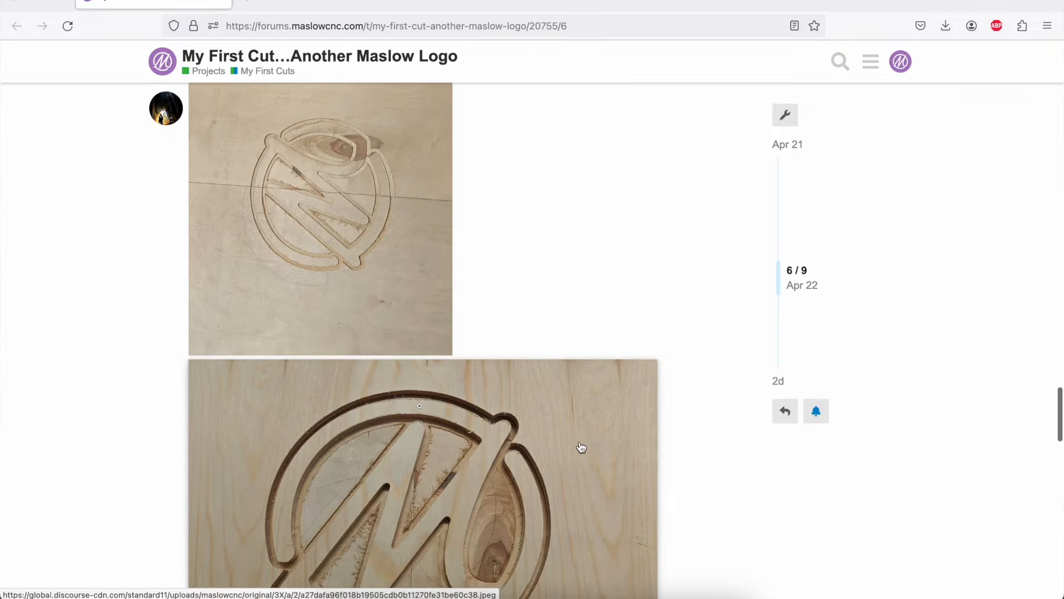
{"action": "scroll", "scroll_direction": "down", "scroll_amount": 3}
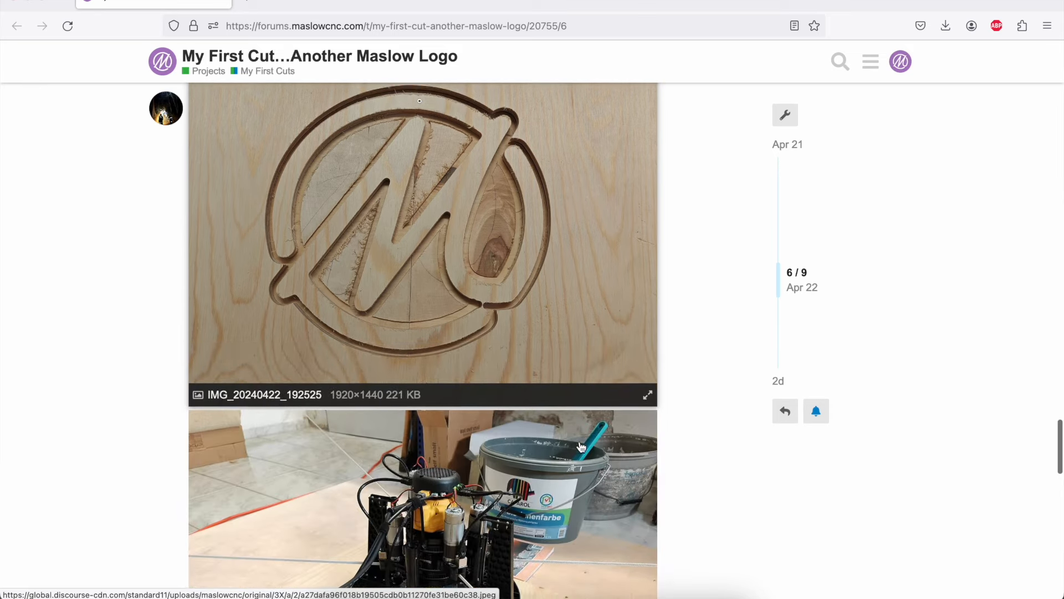